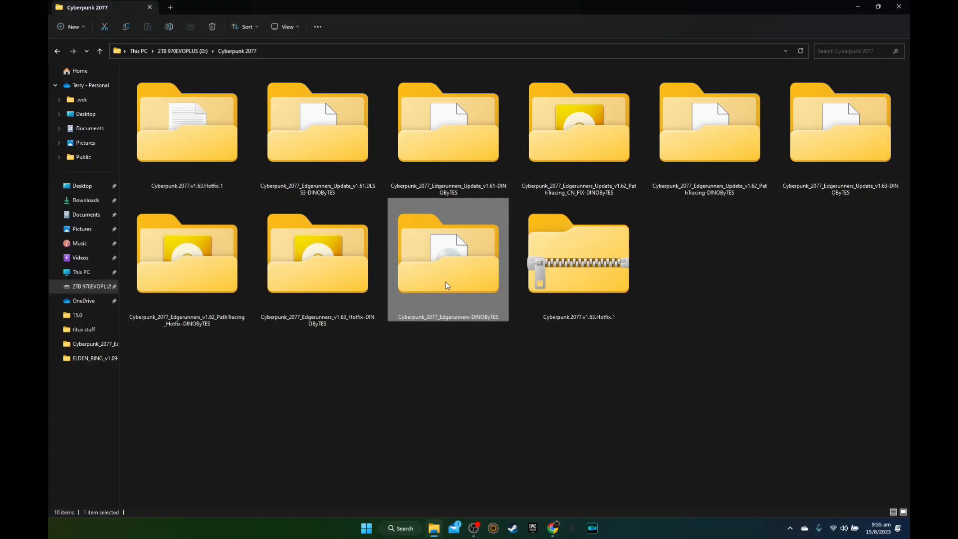
Open the Cyberpunk_2077_Edgerunners-DINOByTES folder and mount the game's disc image.
double_click(448, 254)
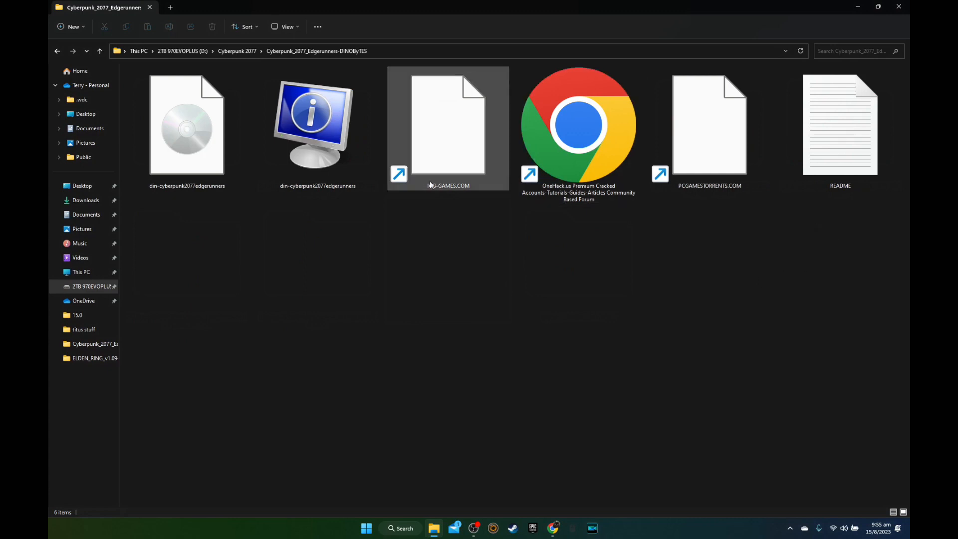
left_click(186, 125)
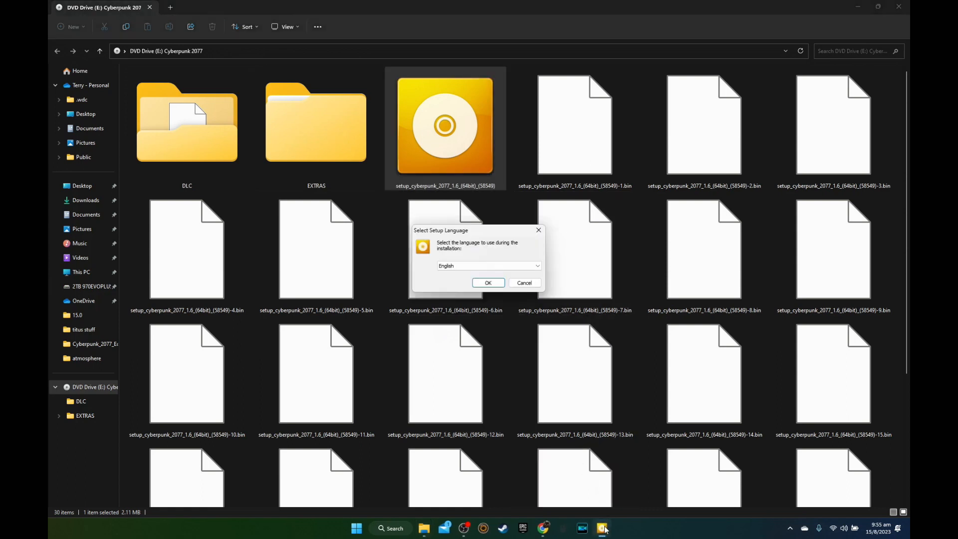
Choose English, accept the EULA, review install options, and start installing Cyberpunk 2077.
left_click(523, 283)
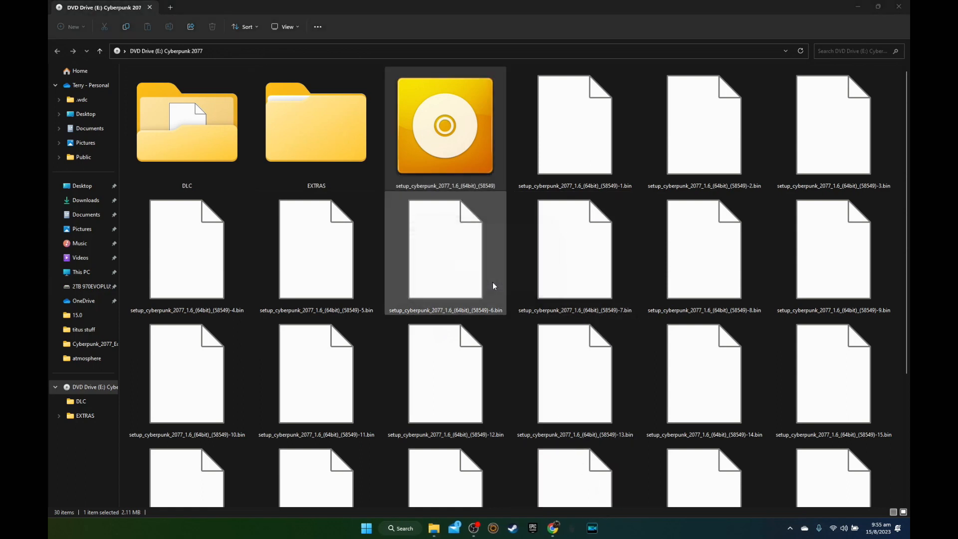
double_click(446, 124)
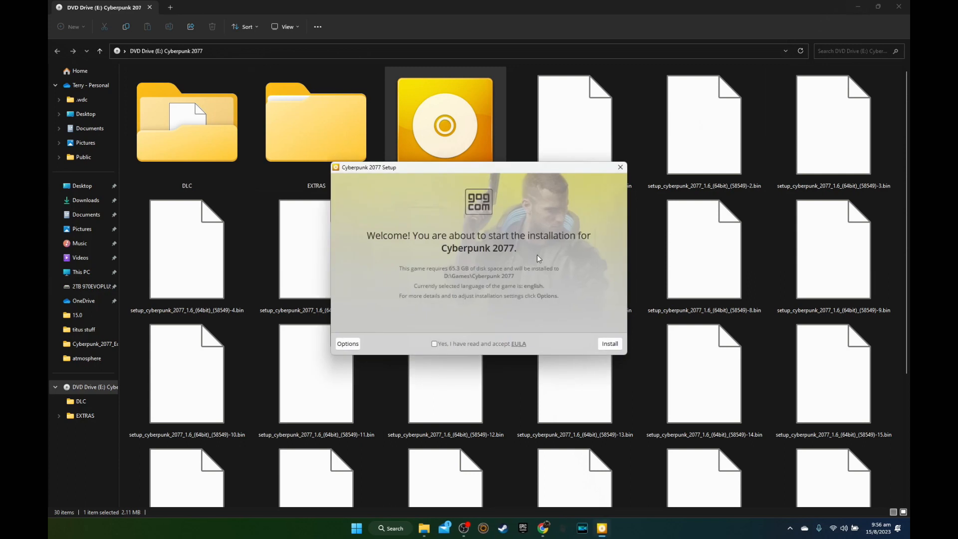
left_click(348, 343)
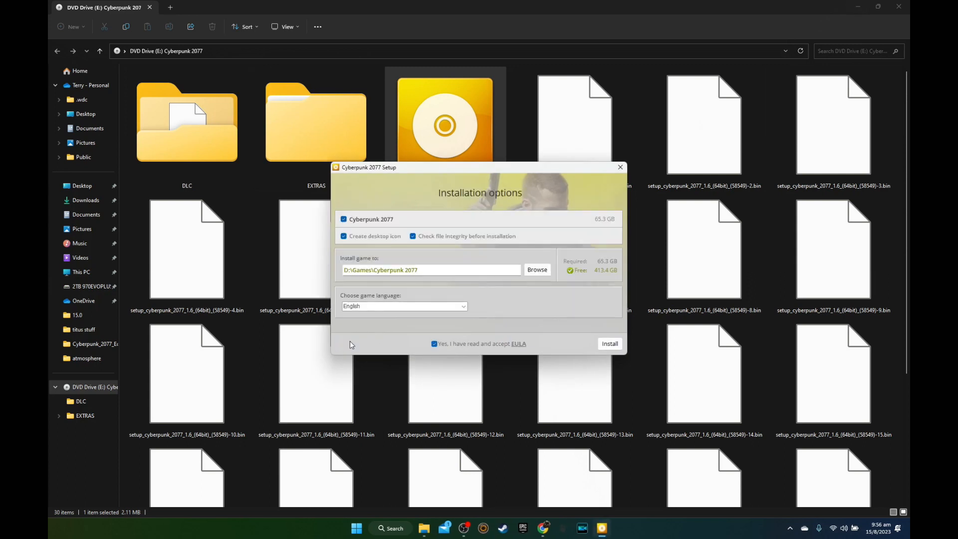
mouse_move(366, 230)
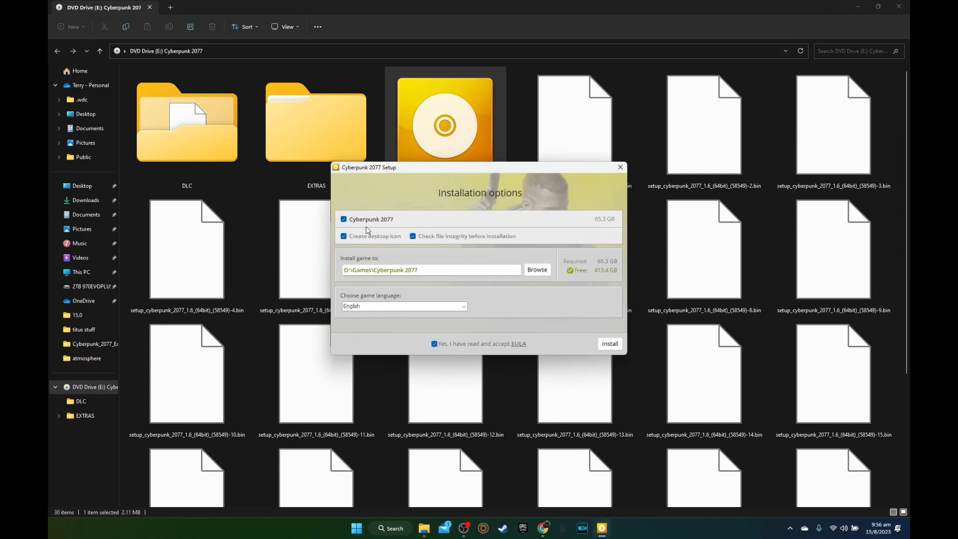
mouse_move(403, 319)
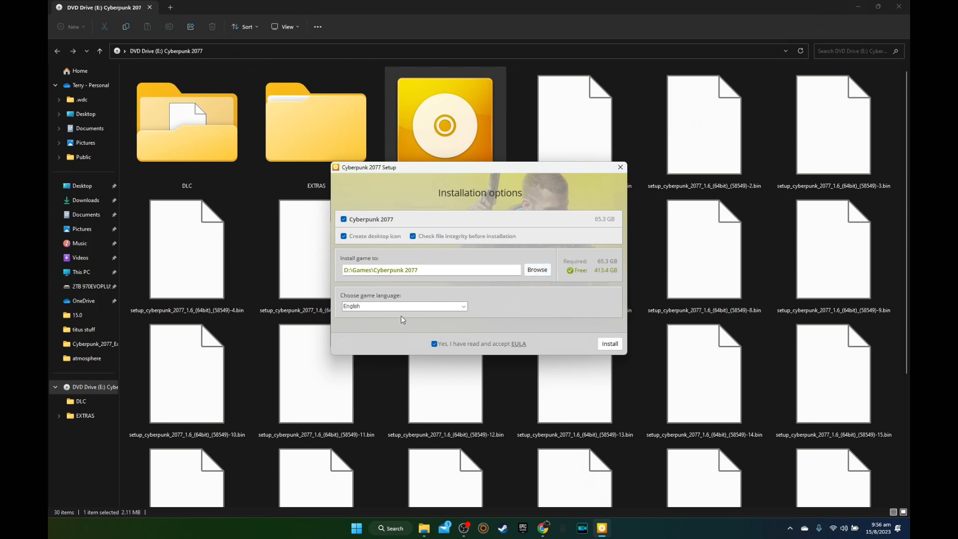
left_click(609, 343)
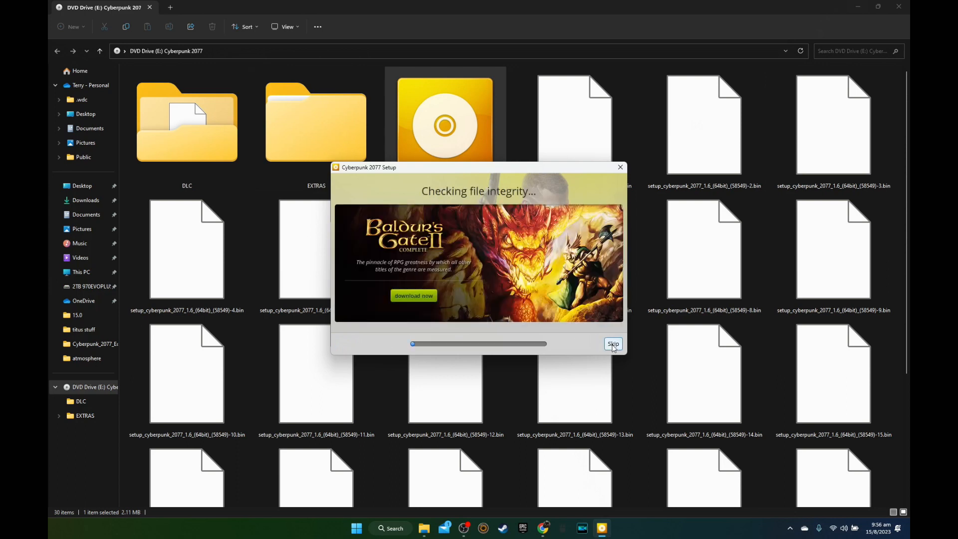
mouse_move(542, 375)
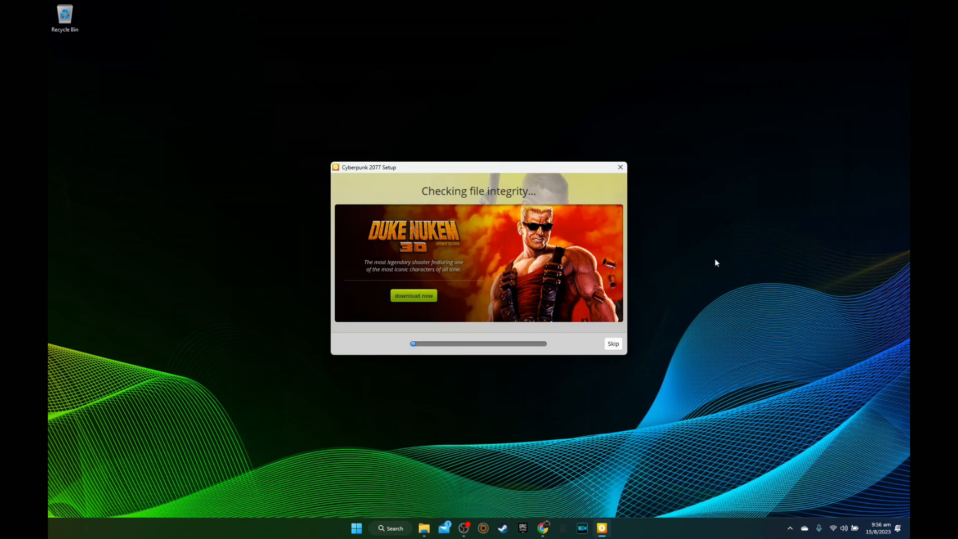
mouse_move(727, 316)
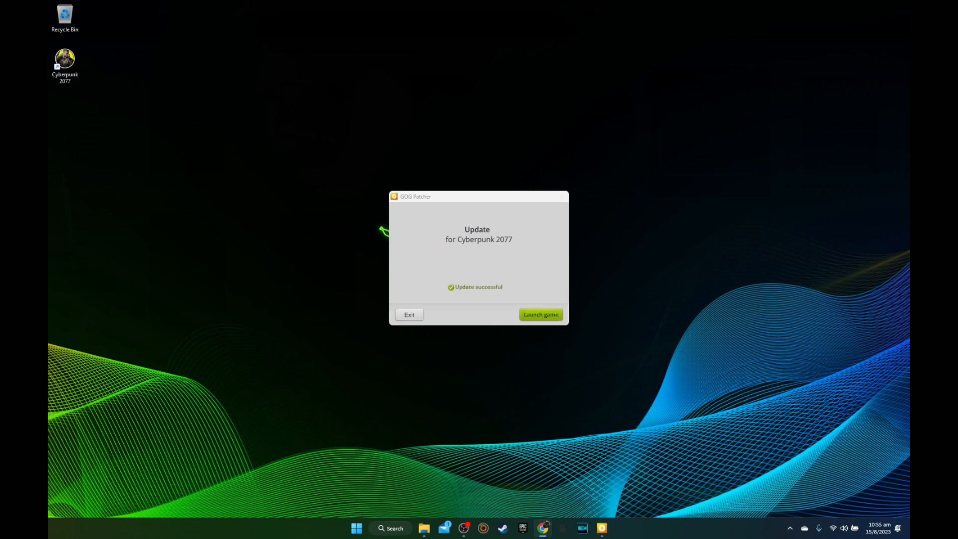
left_click(540, 314)
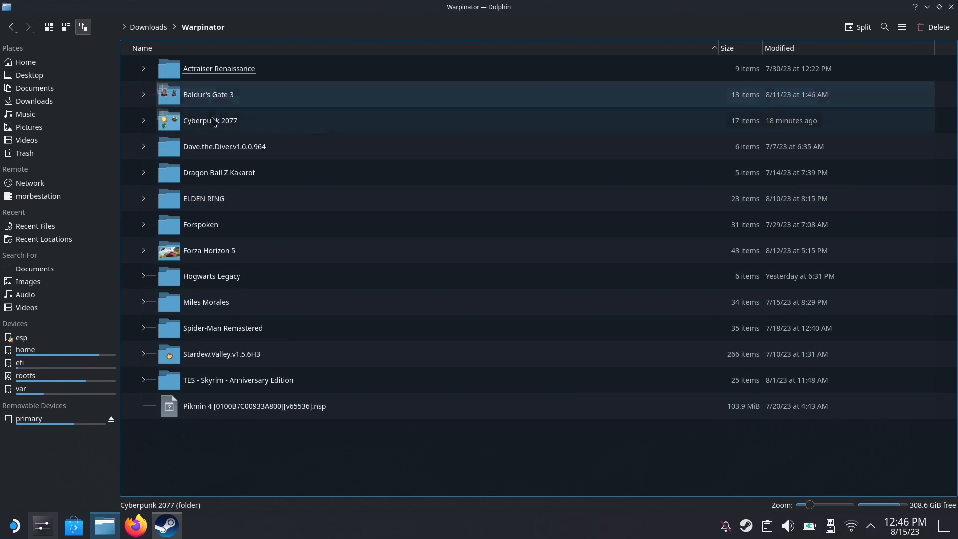
Browse into the Cyberpunk 2077 bin\x64 folder and select Cyberpunk2077.exe.
double_click(209, 120)
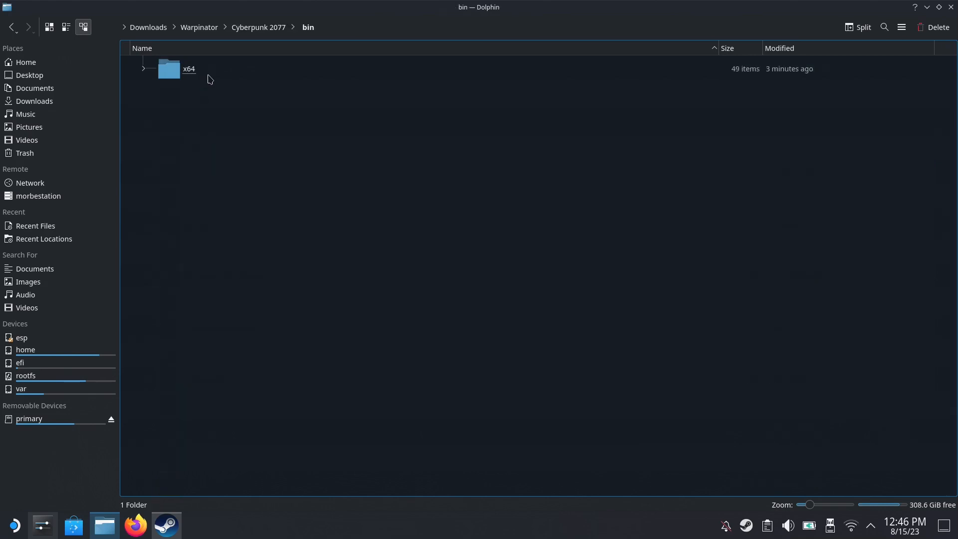
double_click(189, 68)
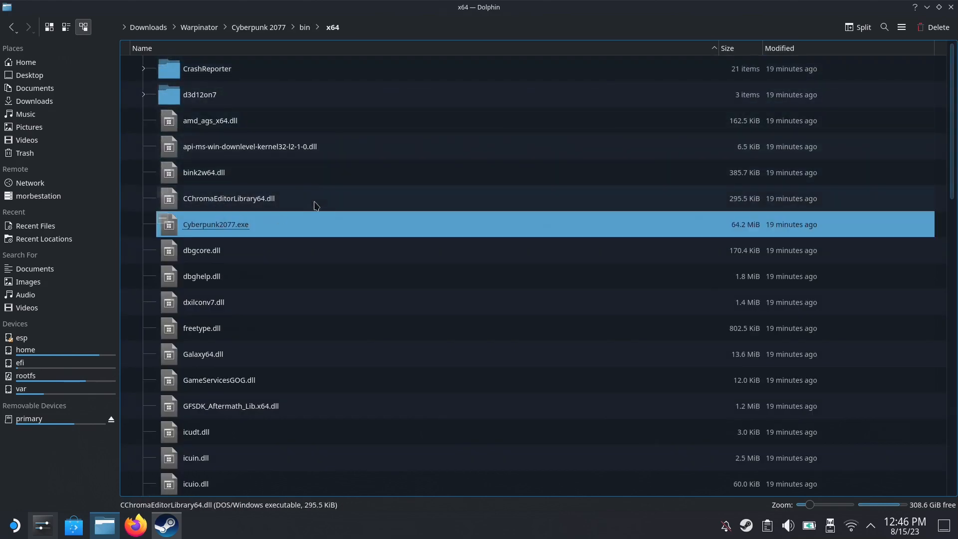
left_click(166, 524)
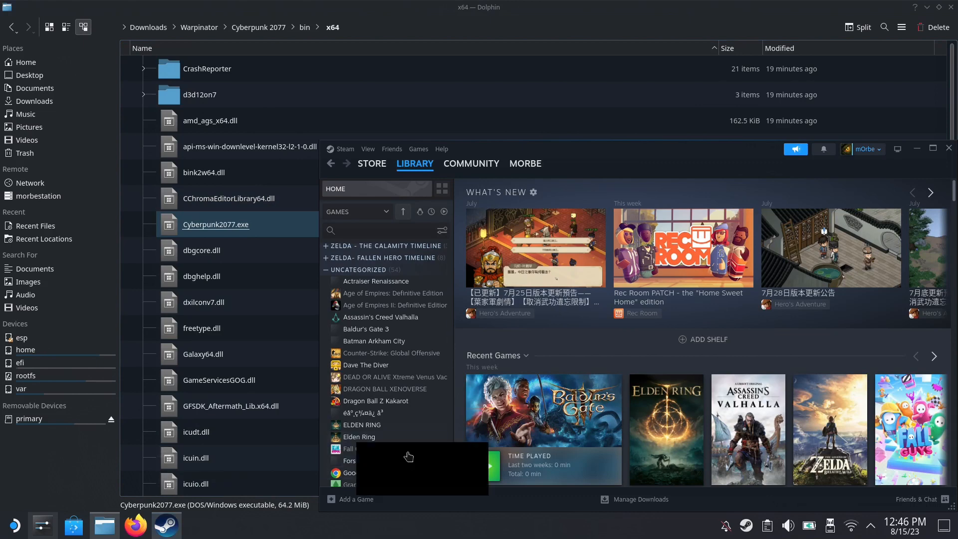
Browse to the game's bin\x64 folder and add Cyberpunk2077.exe as a non-Steam game.
left_click(355, 499)
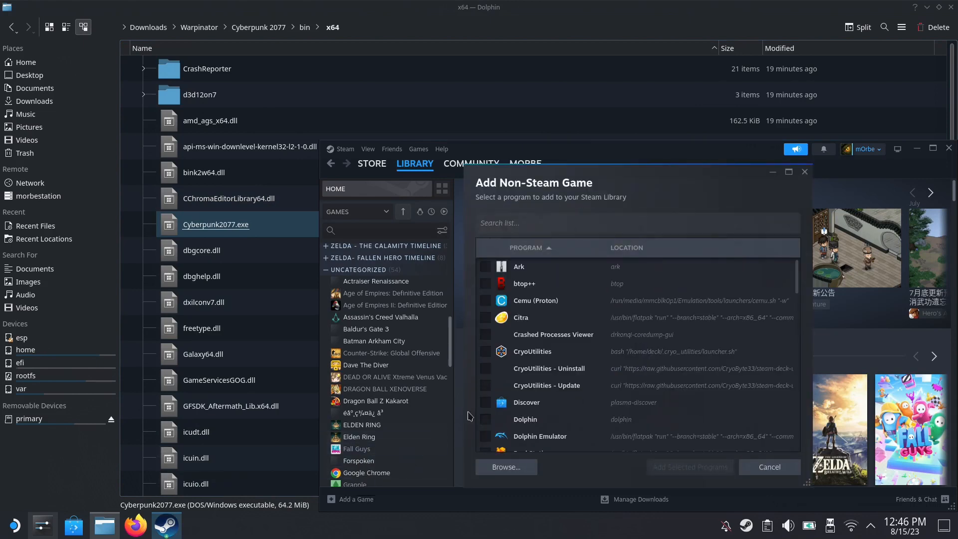
left_click(505, 467)
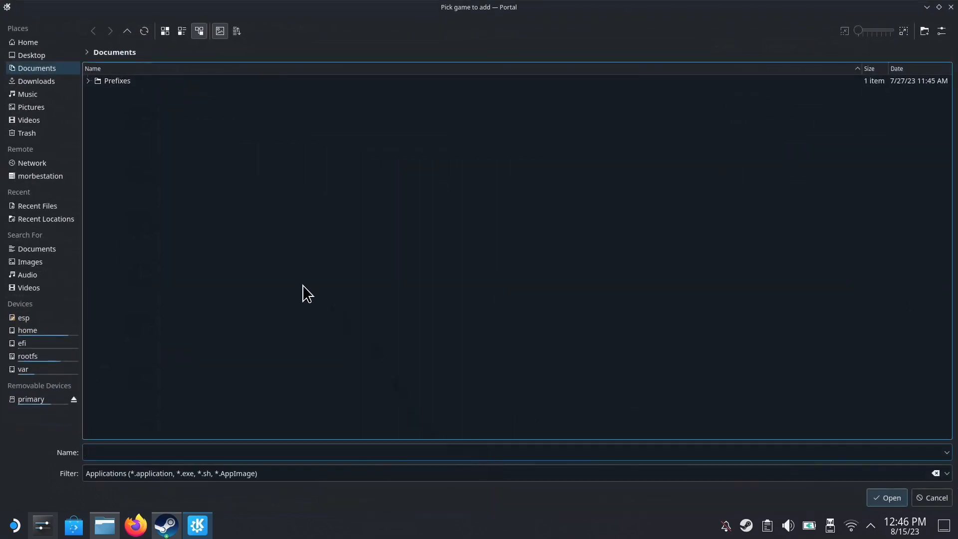
left_click(35, 81)
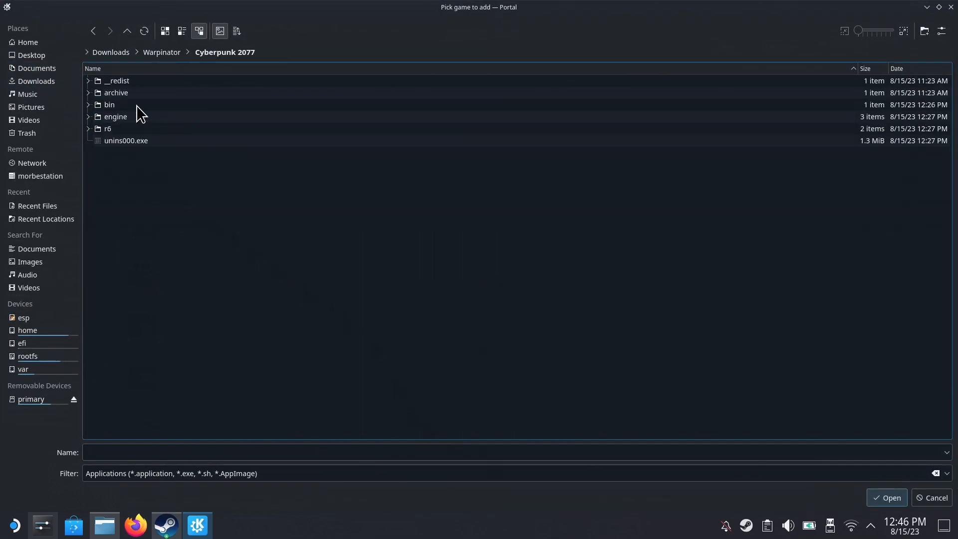
double_click(109, 105)
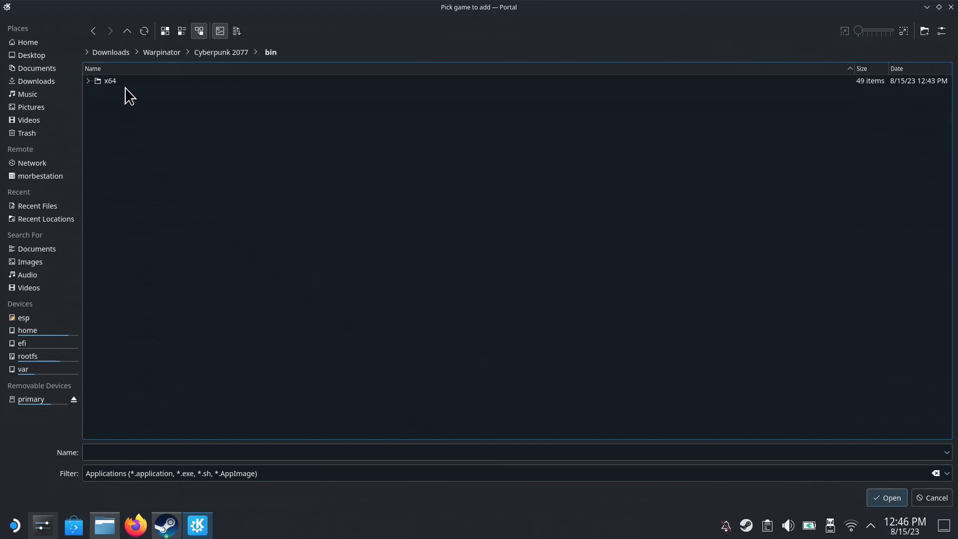
double_click(109, 80)
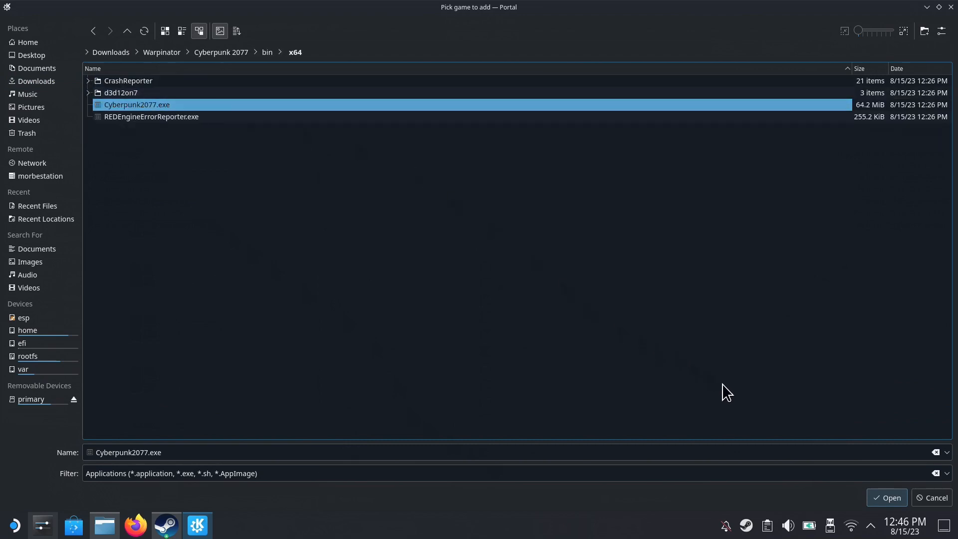
left_click(887, 497)
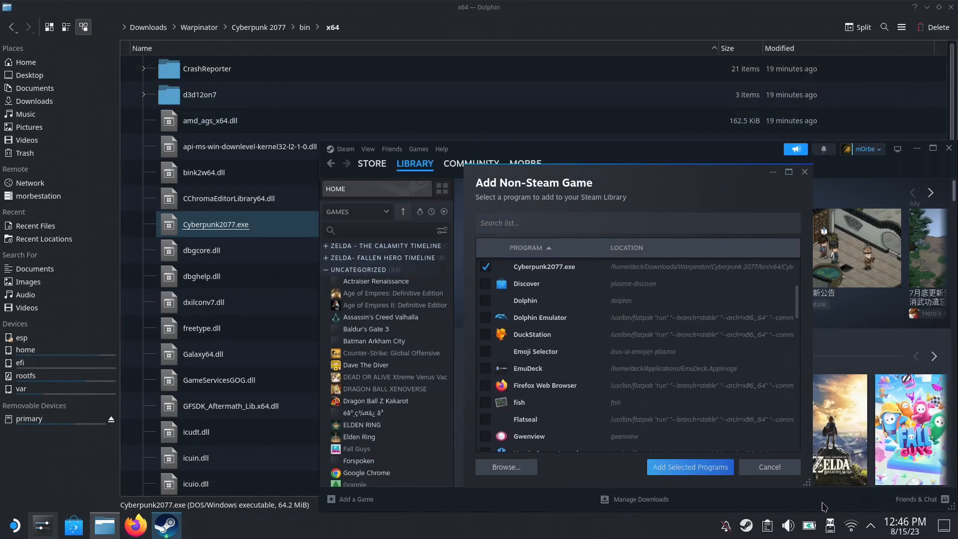
left_click(689, 467)
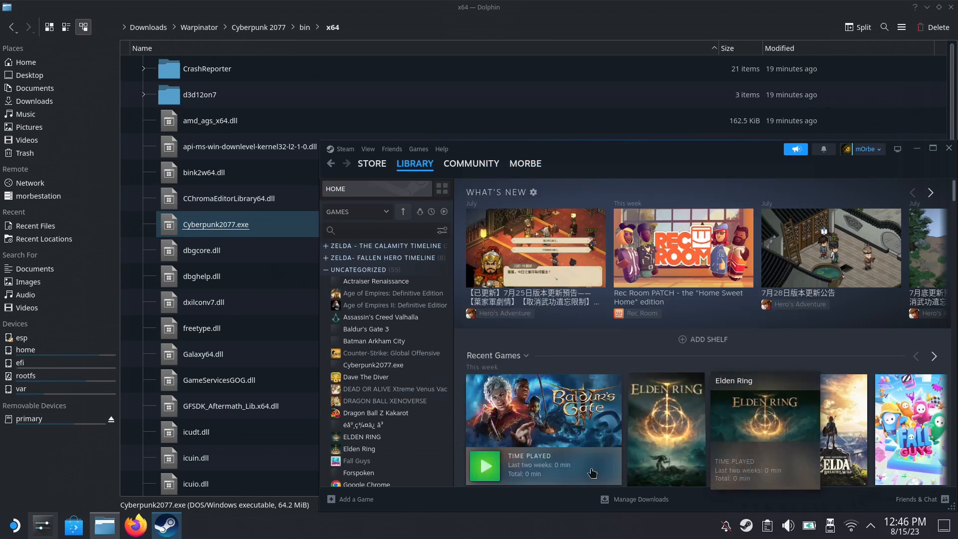
Rename the Cyberpunk2077.exe shortcut to 'Cyberpunk 2077' and force Proton Experimental.
left_click(373, 365)
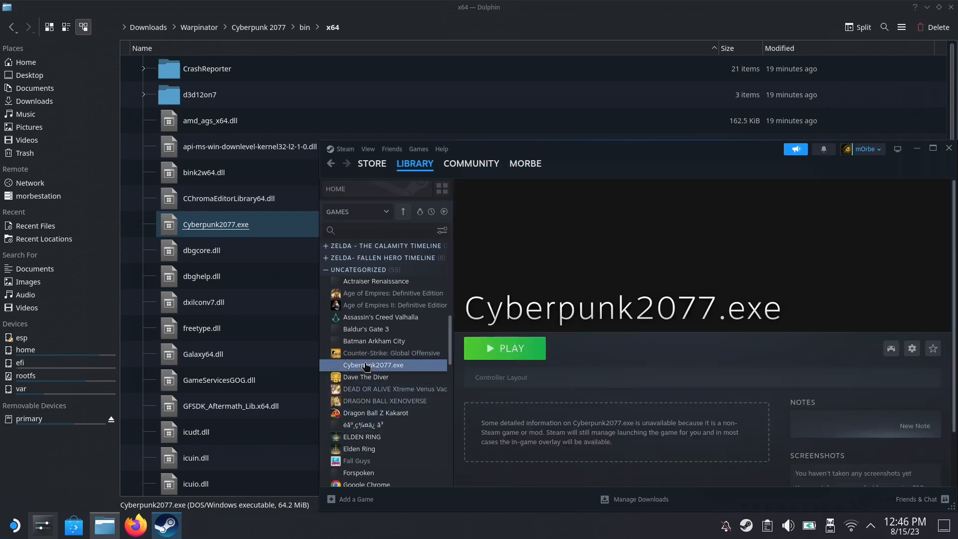
left_click(912, 349)
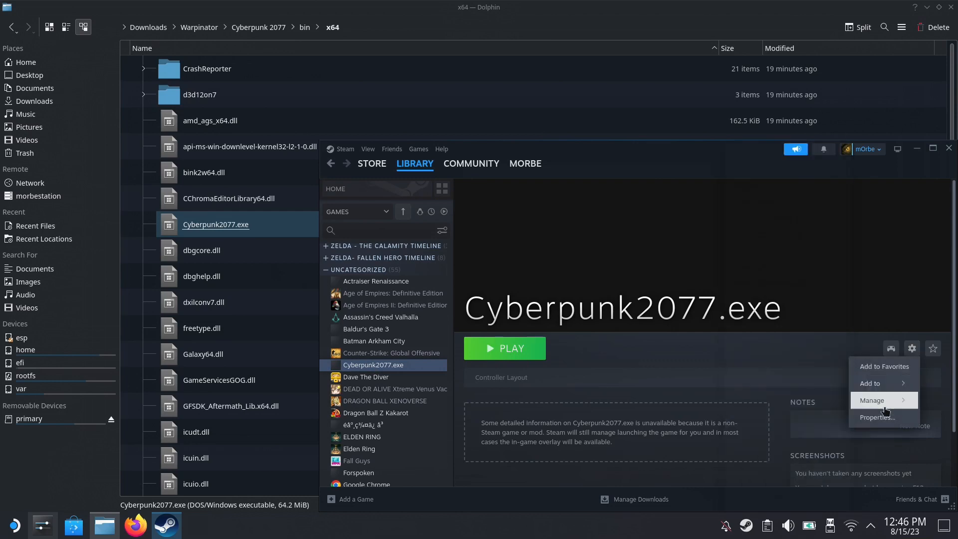
left_click(877, 416)
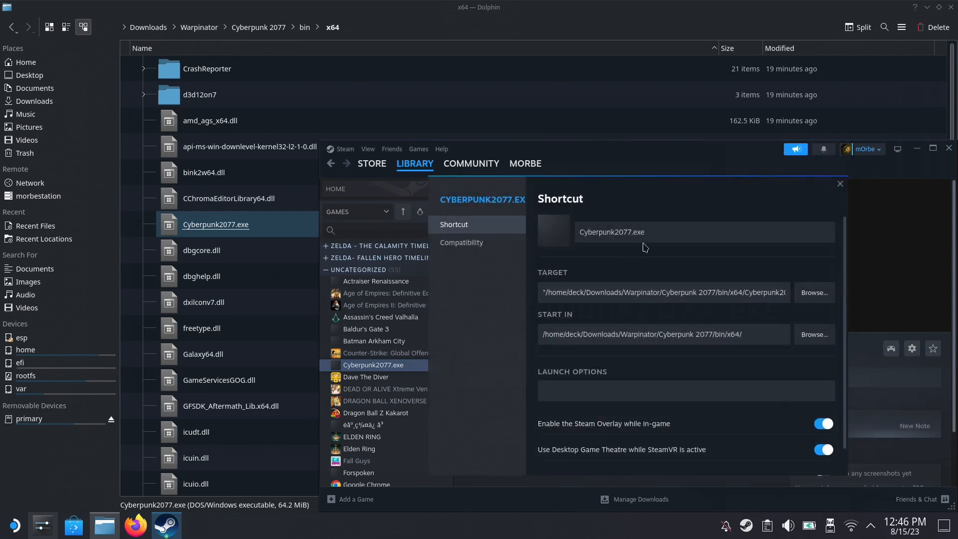
left_click(645, 232)
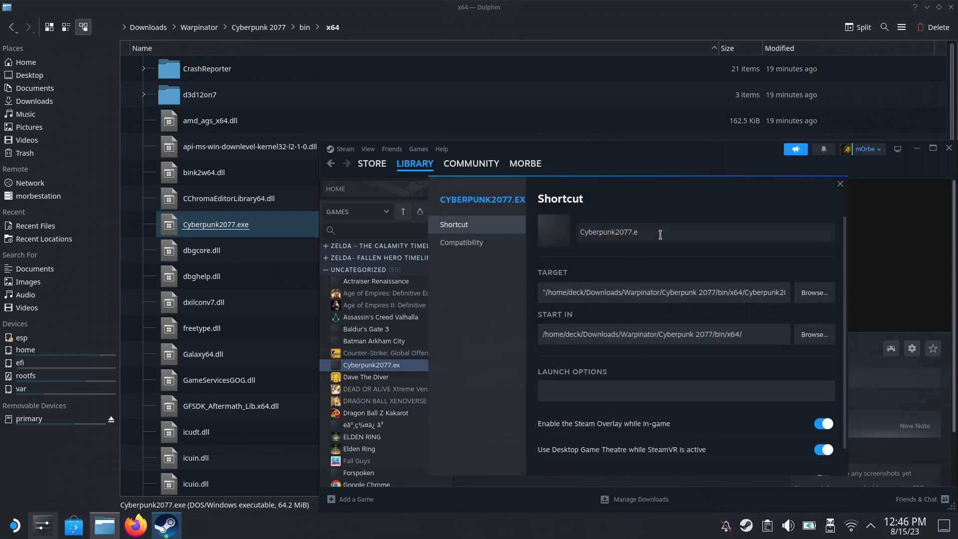
type("Cyberpunk 2077")
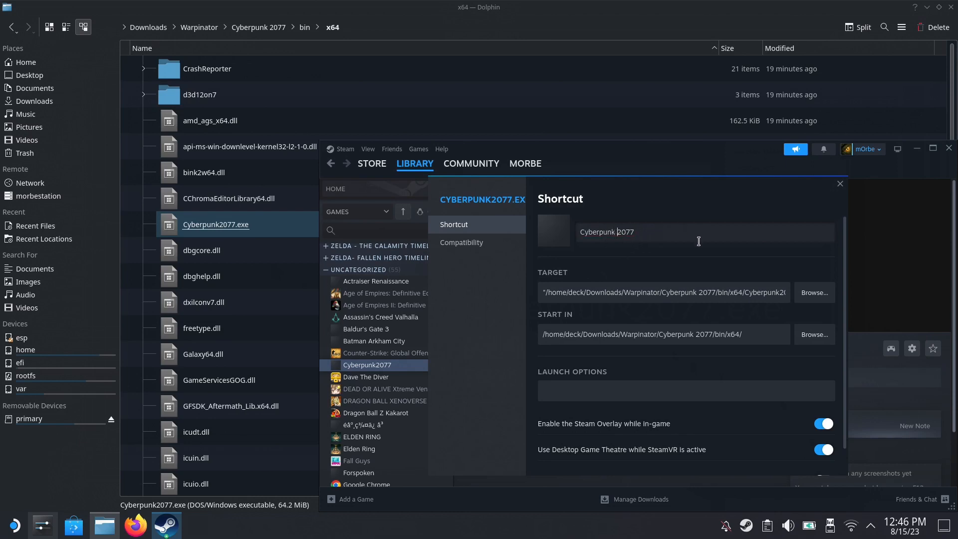
left_click(461, 242)
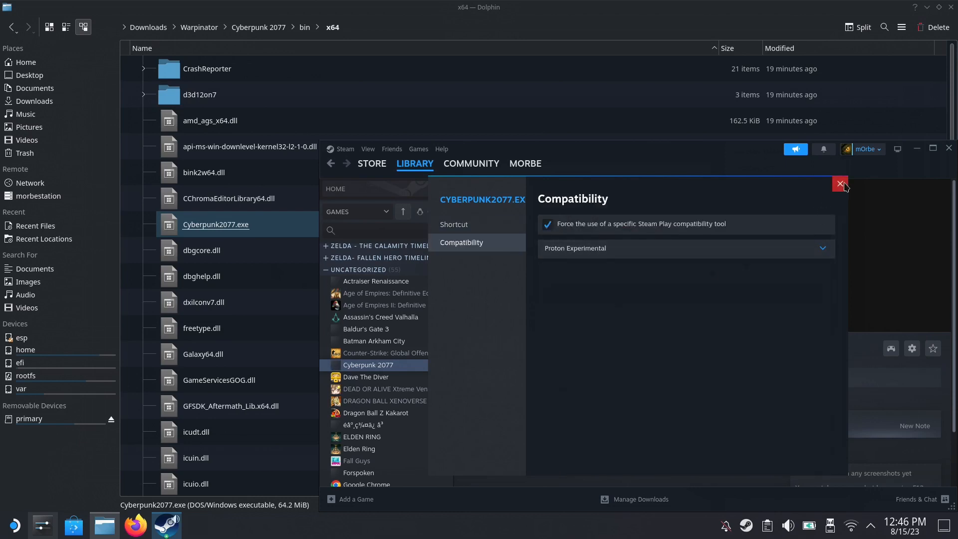
left_click(841, 184)
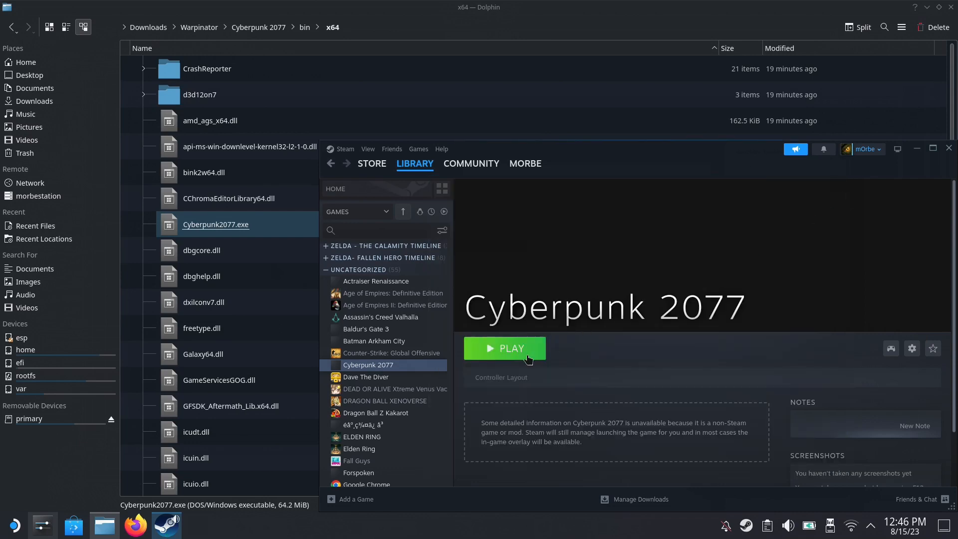
left_click(504, 348)
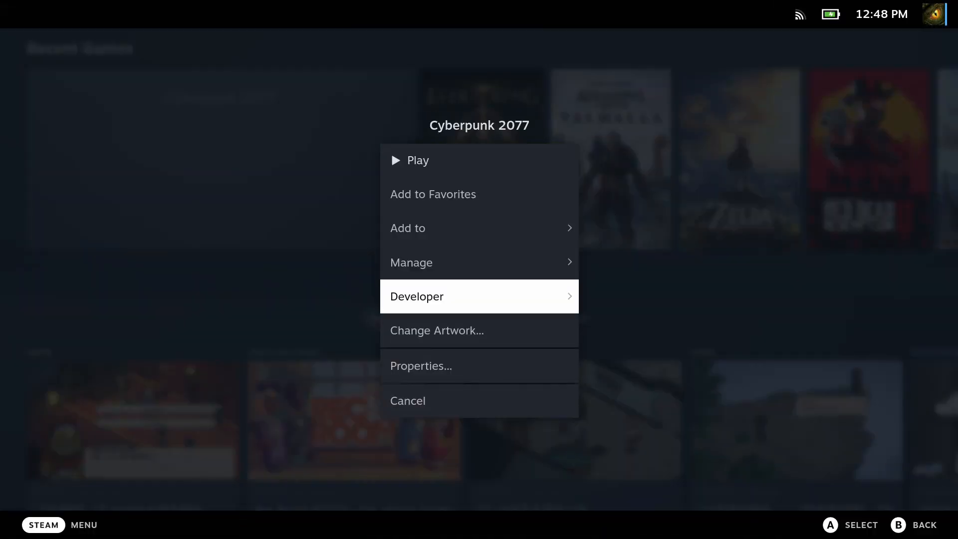
Apply the yellow wide capsule and hero banner artwork to Cyberpunk 2077.
left_click(436, 330)
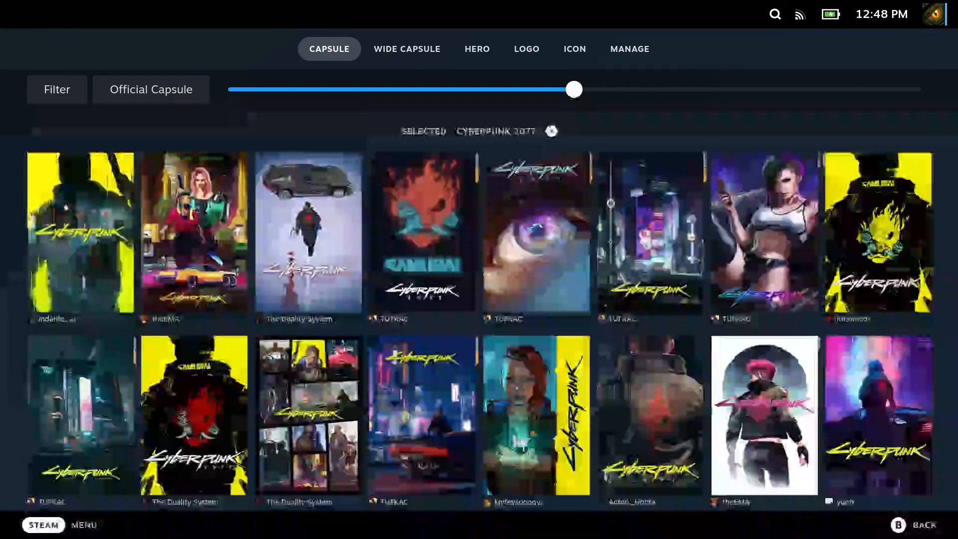
left_click(406, 49)
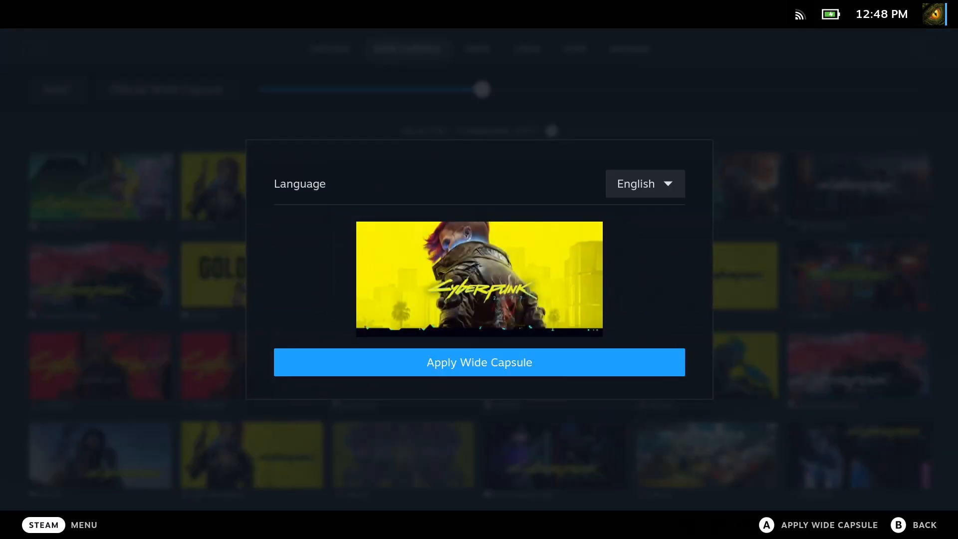
left_click(479, 361)
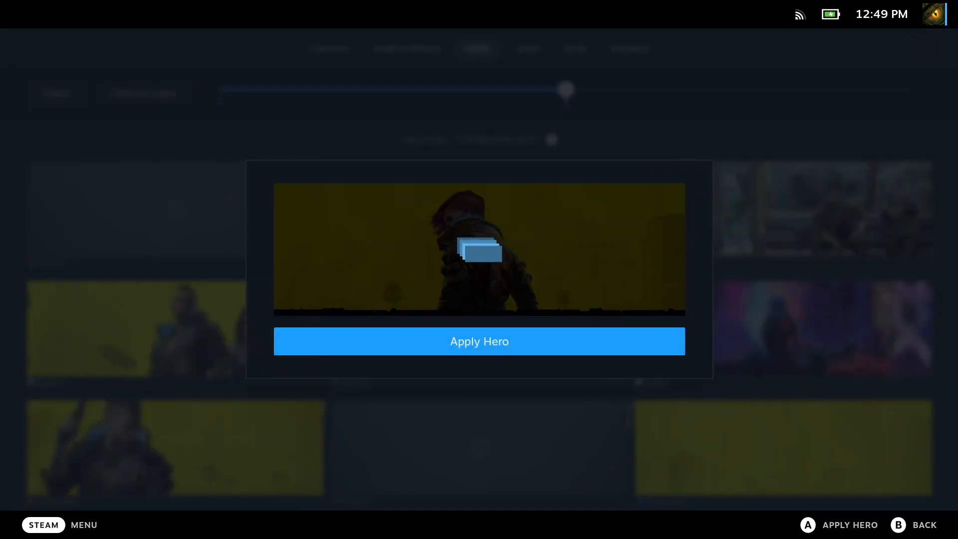
left_click(480, 341)
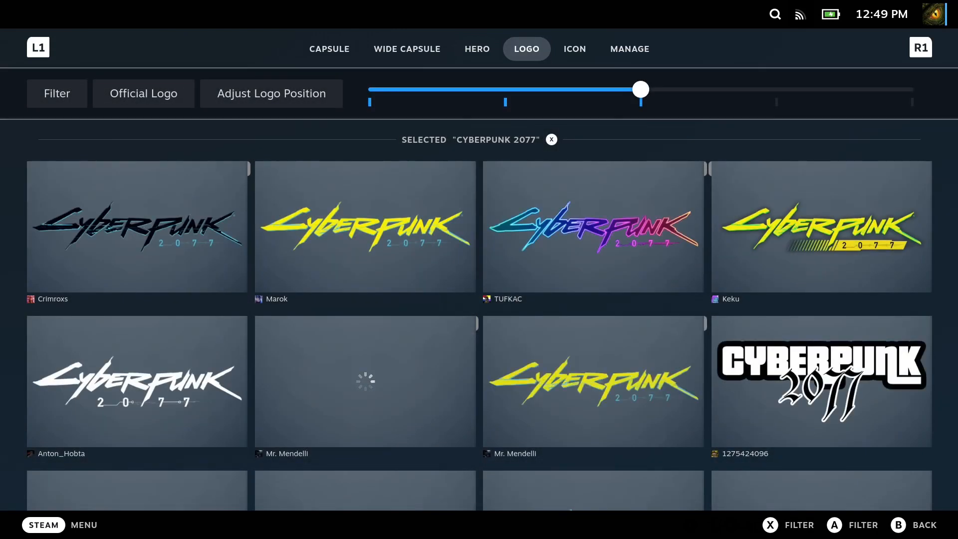
Apply the yellow Cyberpunk logo and choose an icon for the game.
left_click(365, 227)
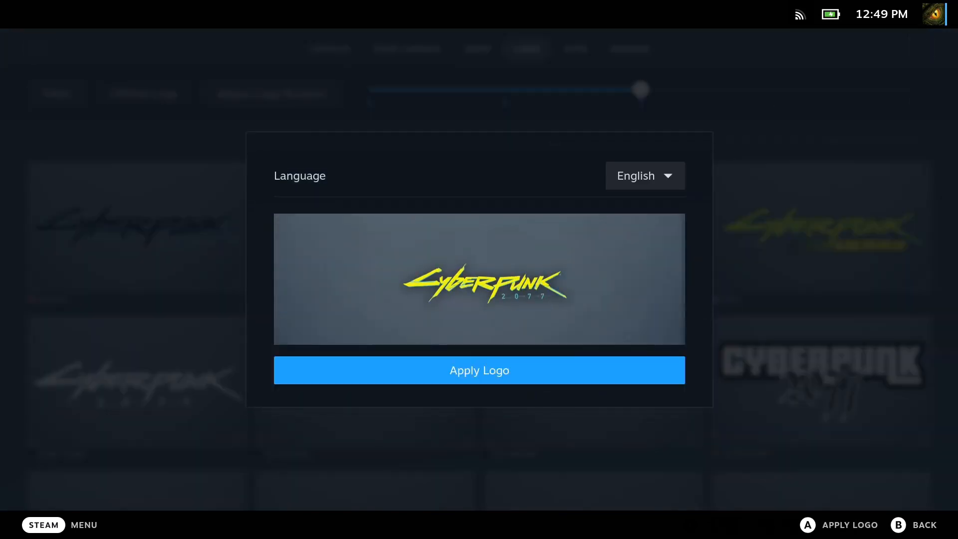
left_click(479, 370)
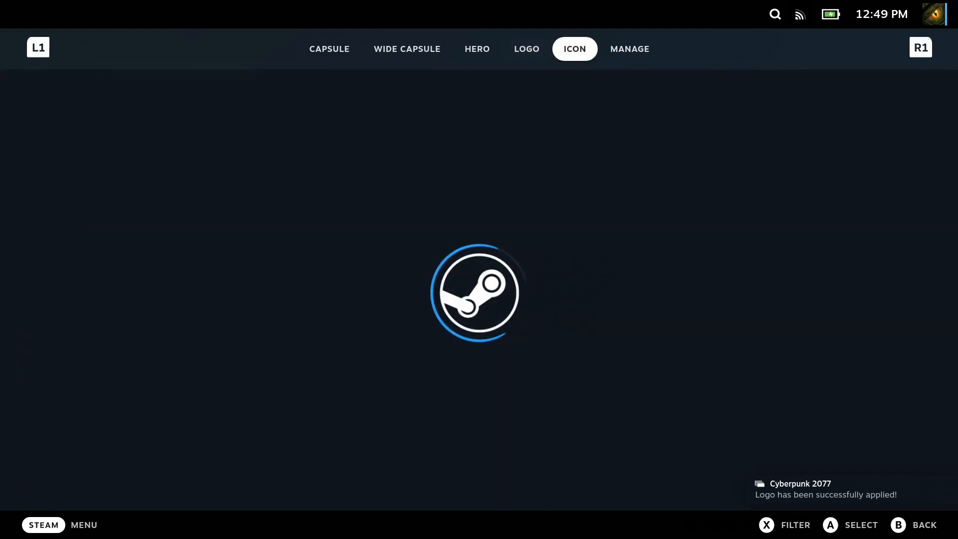
left_click(765, 525)
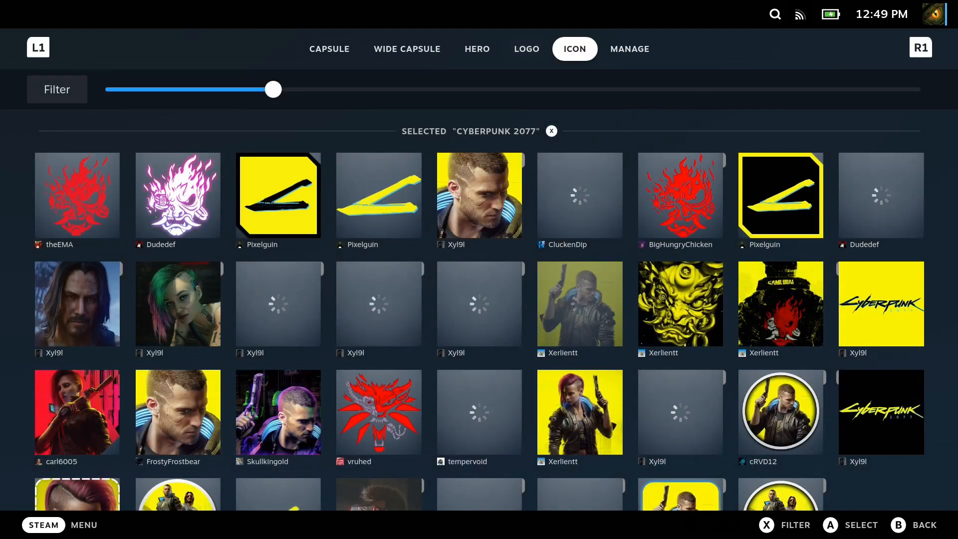
left_click(479, 195)
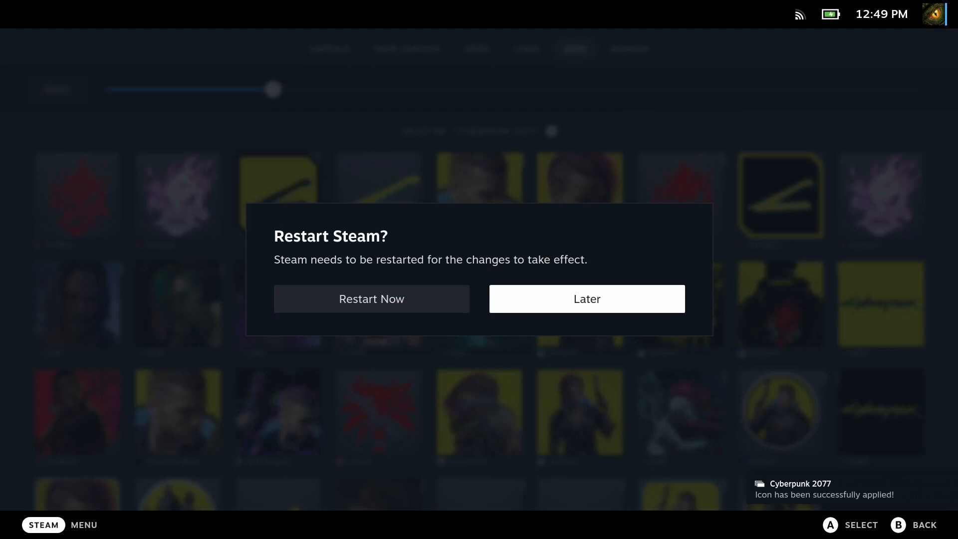
Postpone the Steam restart, open the Cyberpunk 2077 page, and launch the game.
left_click(586, 298)
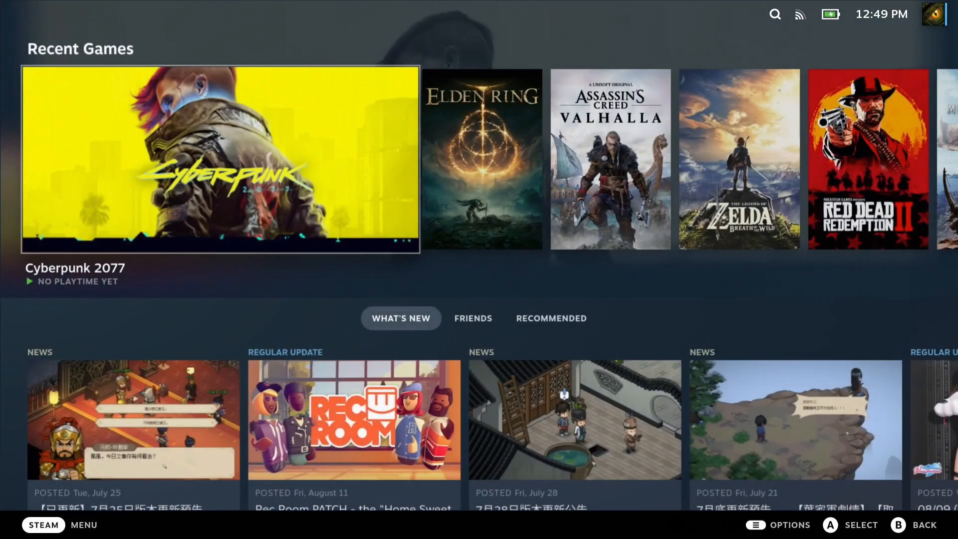
left_click(220, 158)
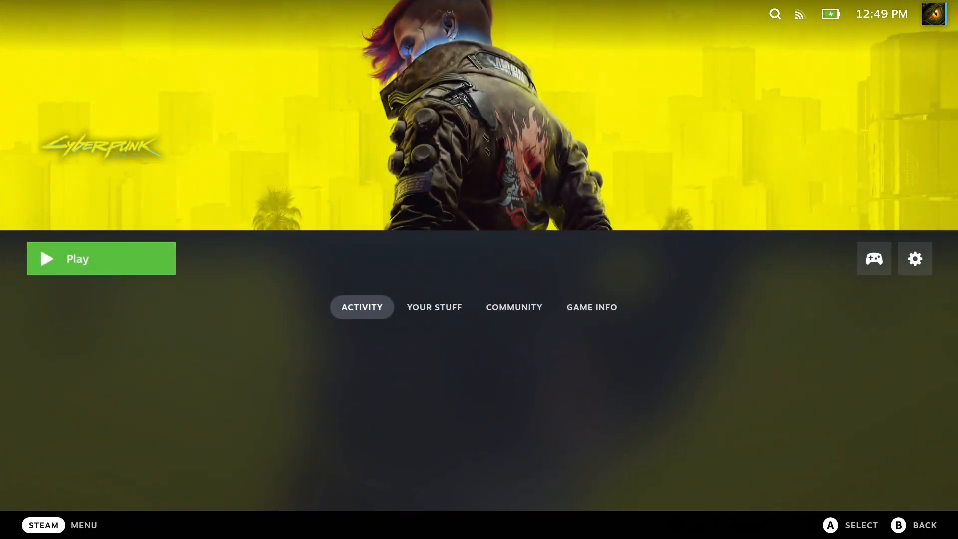
left_click(101, 258)
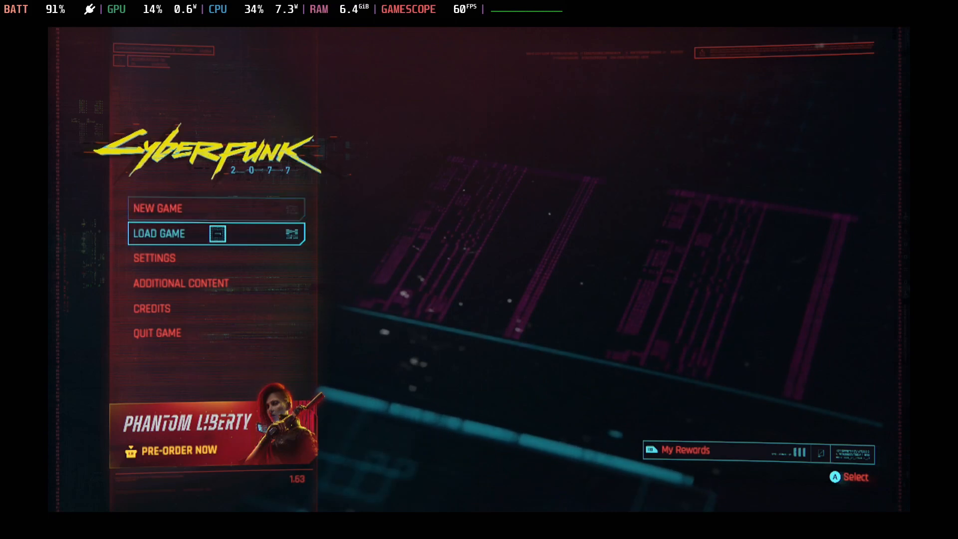
Browse the Sound, Gameplay and Graphics settings tabs, then close Settings.
left_click(155, 257)
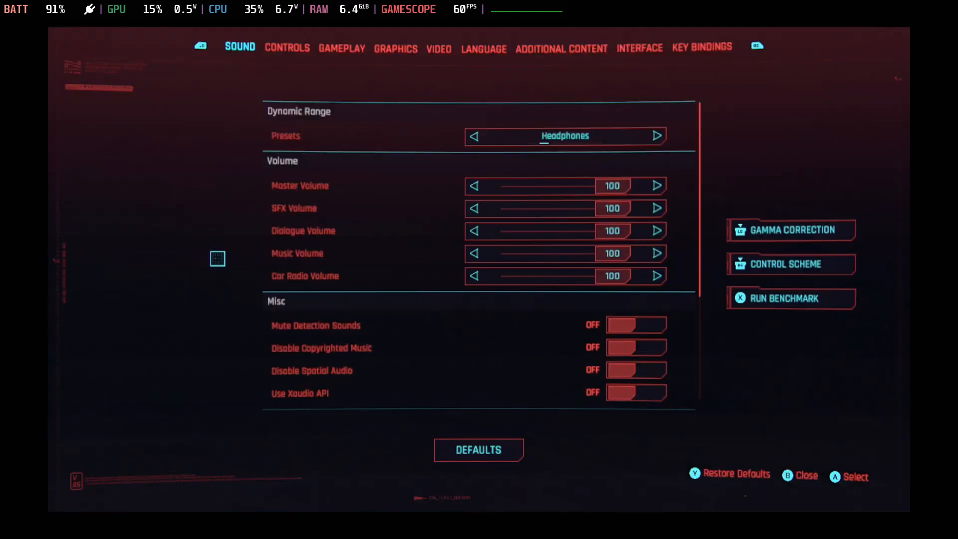
left_click(342, 48)
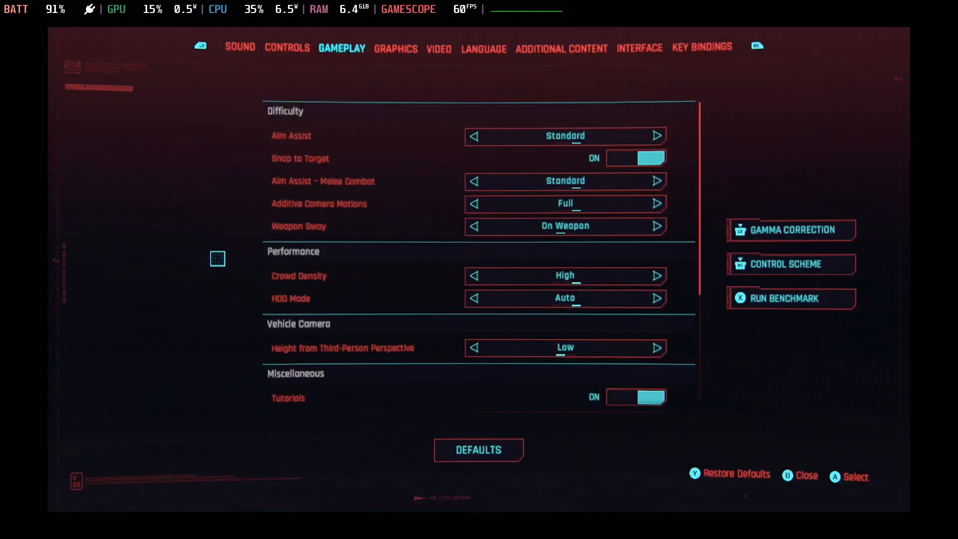
left_click(395, 48)
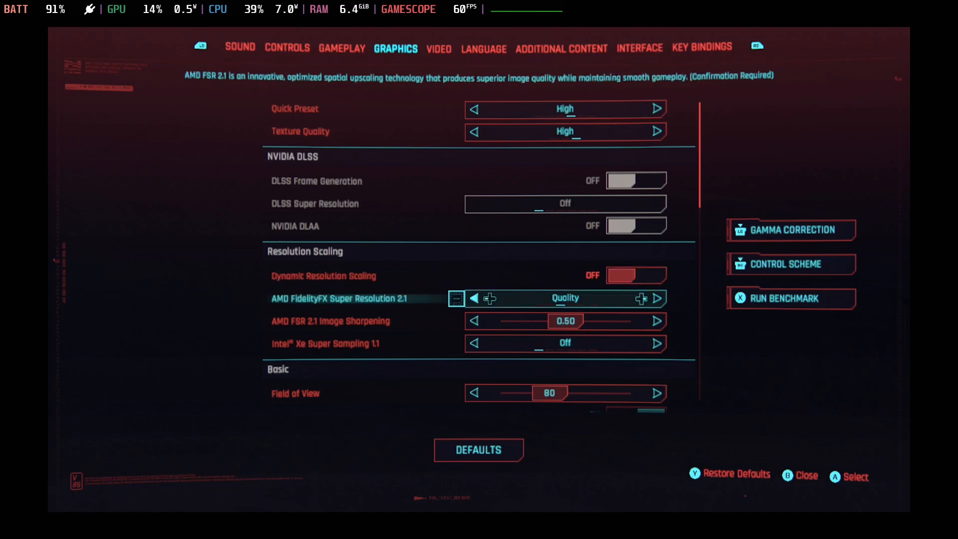
left_click(438, 48)
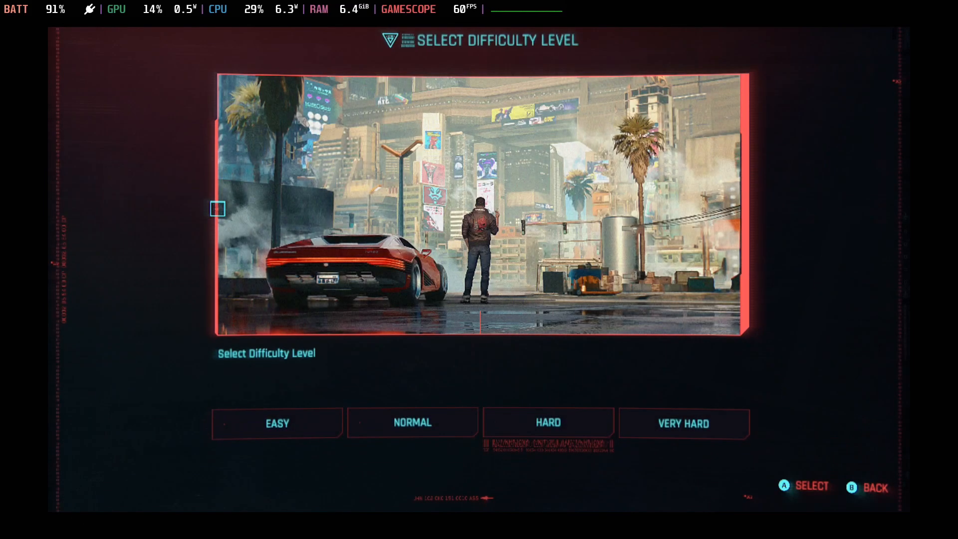
Choose Normal difficulty and select the Nomad lifepath.
left_click(411, 422)
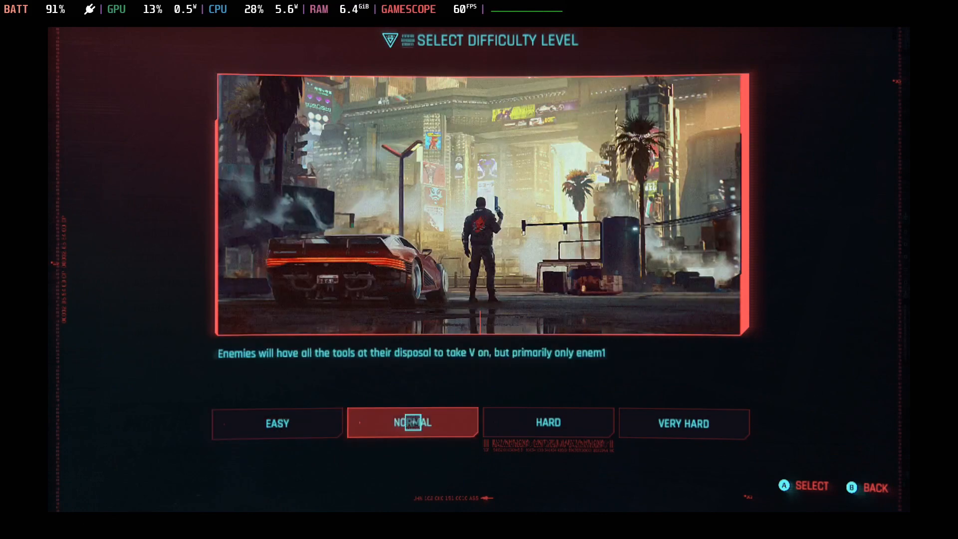
left_click(412, 422)
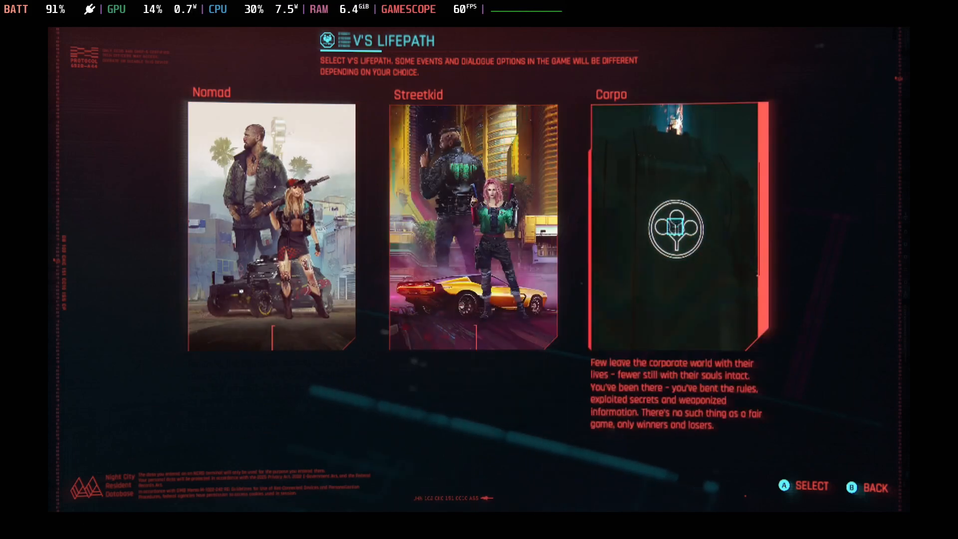
left_click(270, 226)
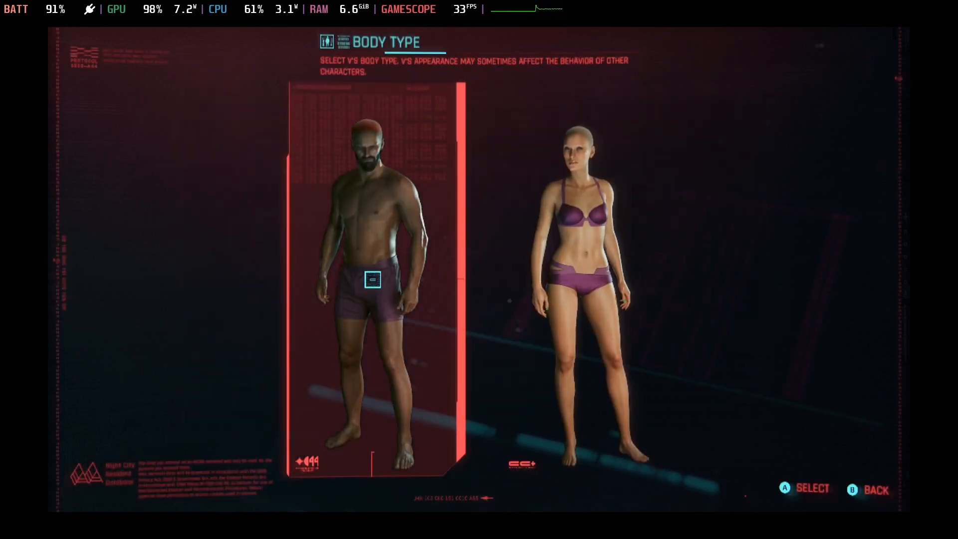
Pick the masculine body, compare presets, settle on the bald bearded look, and continue.
left_click(813, 488)
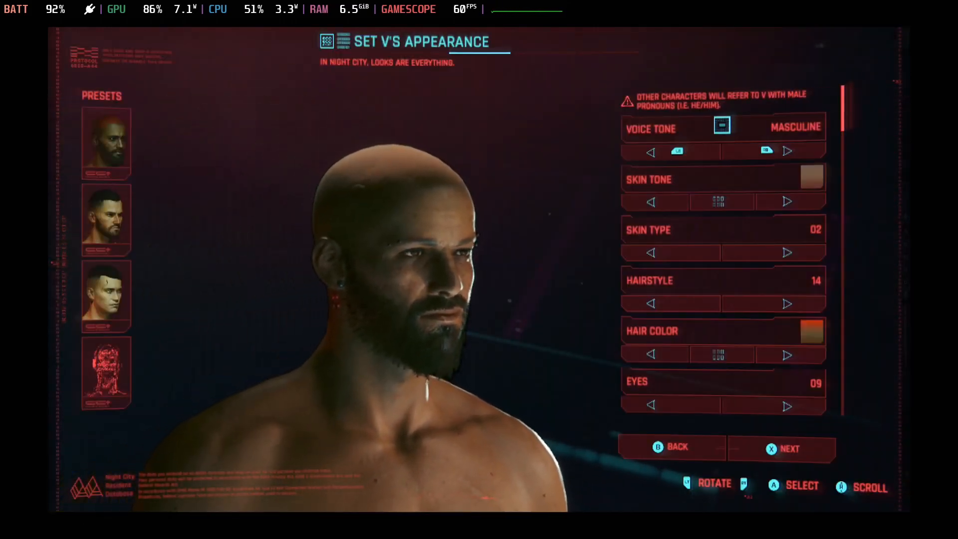
left_click(106, 218)
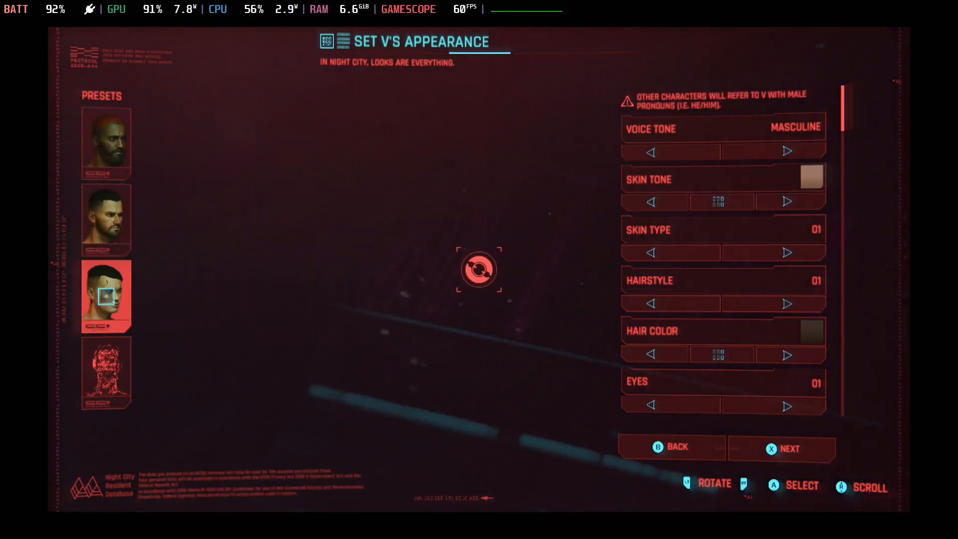
left_click(106, 372)
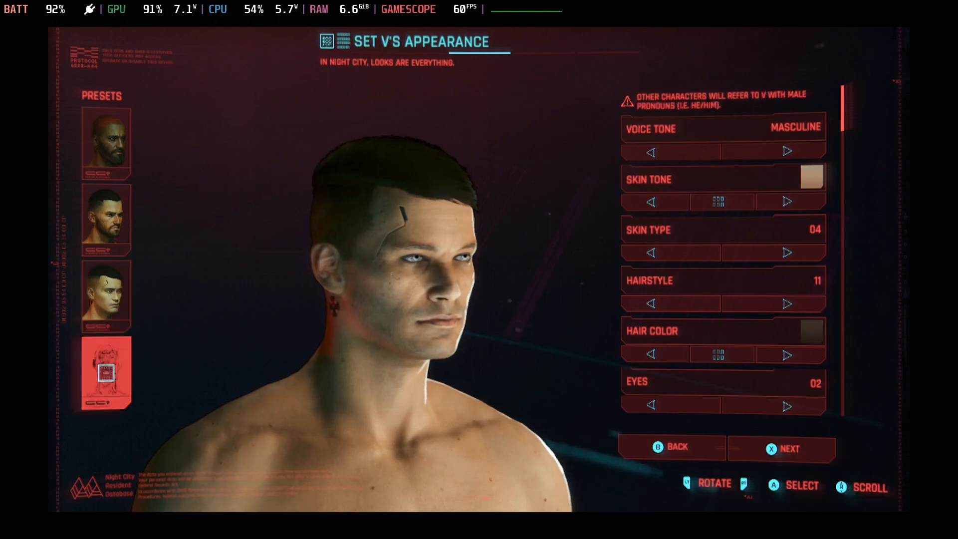
left_click(106, 295)
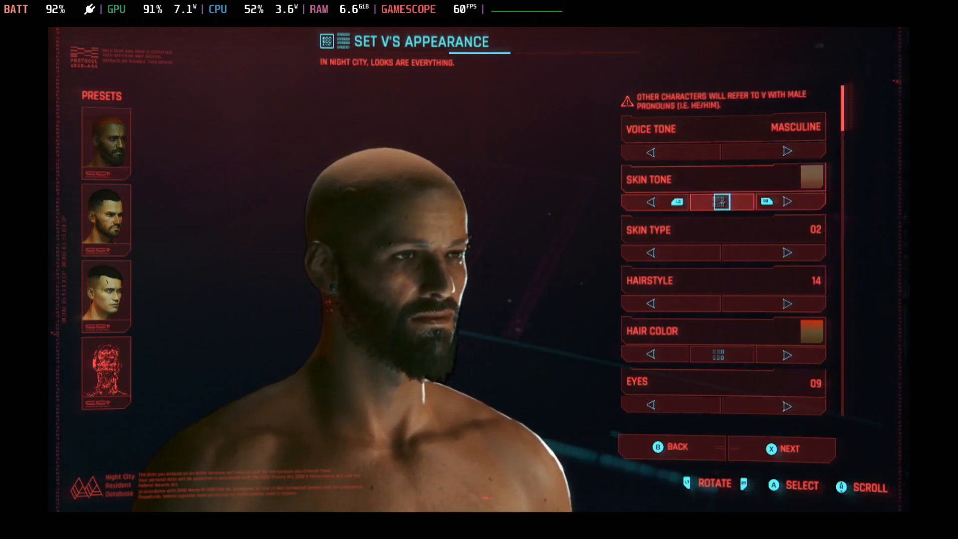
scroll("down", 3)
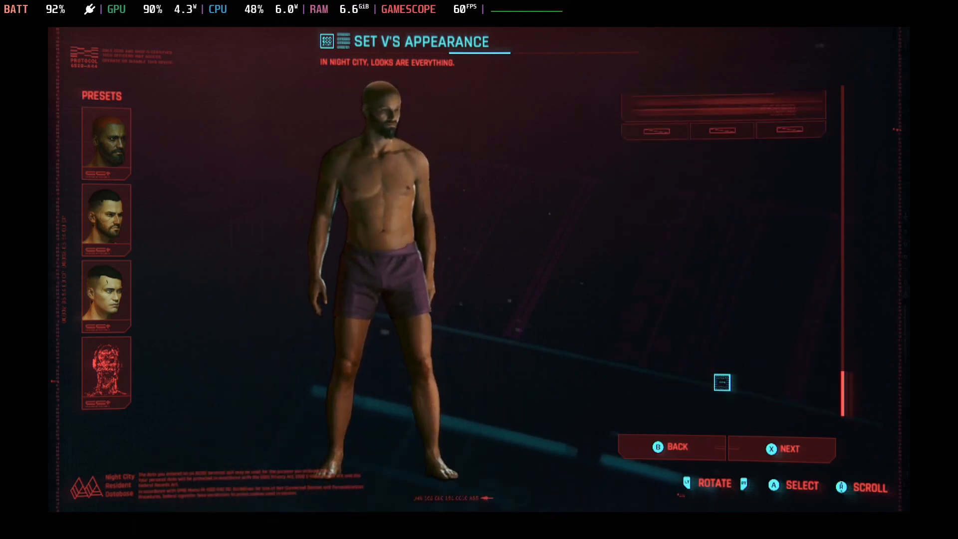
left_click(789, 448)
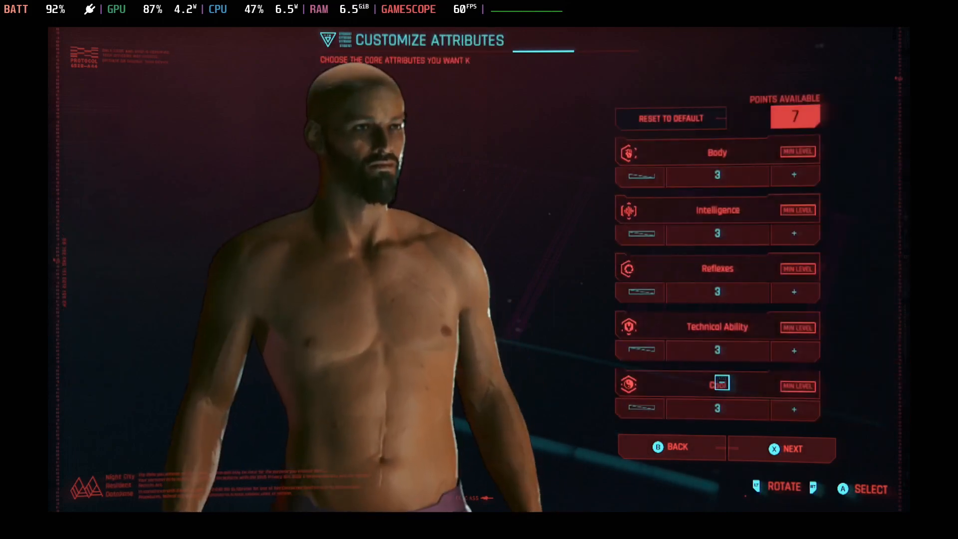
Skip spending attribute points and confirm the unspent-points warning.
left_click(792, 449)
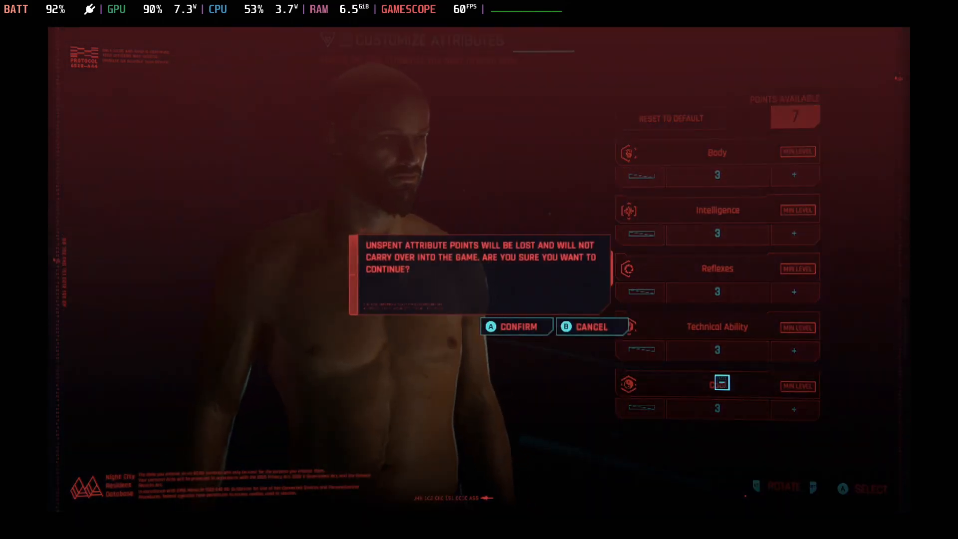
left_click(516, 327)
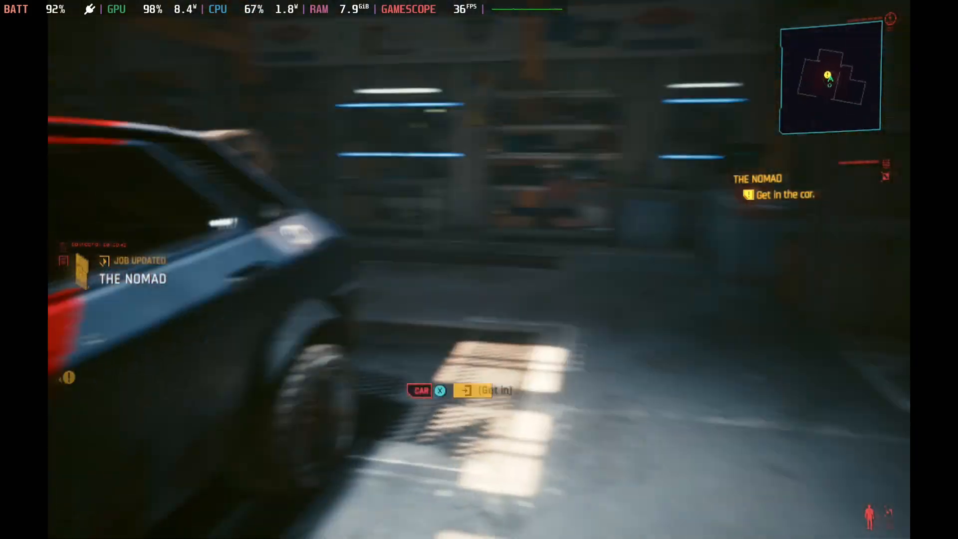
Get into the car and play the sheriff scene up to the pause menu.
key("f")
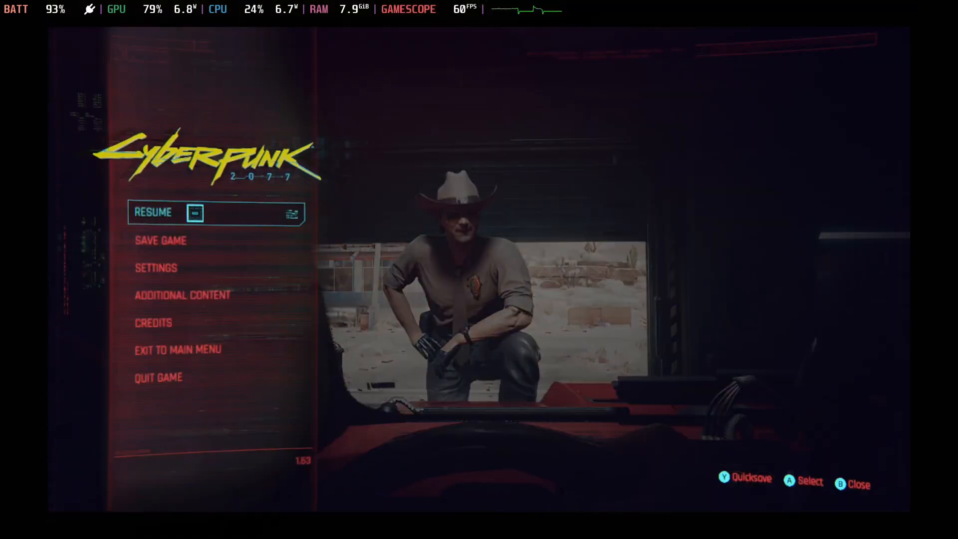
Resume the game from the pause menu.
left_click(153, 212)
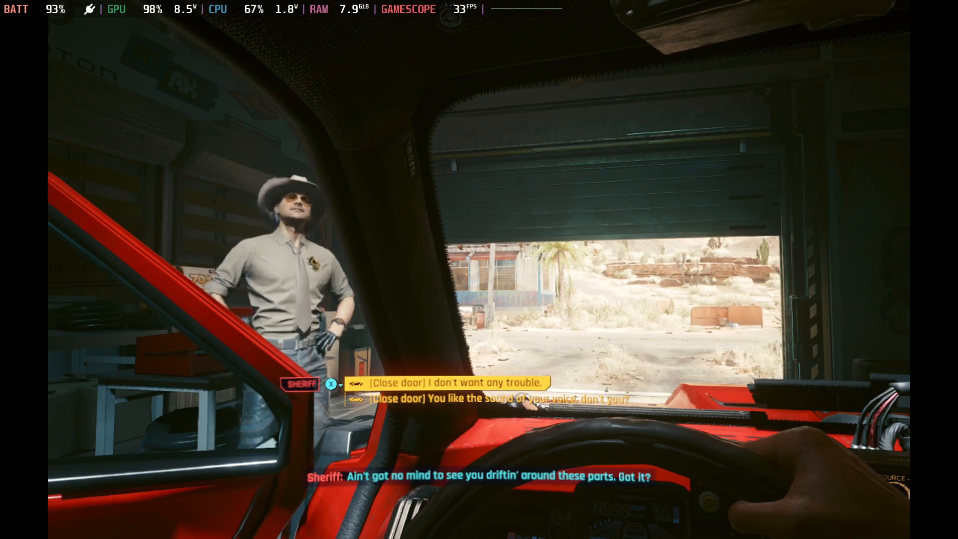
Answer the sheriff with a [Close door] reply.
left_click(455, 383)
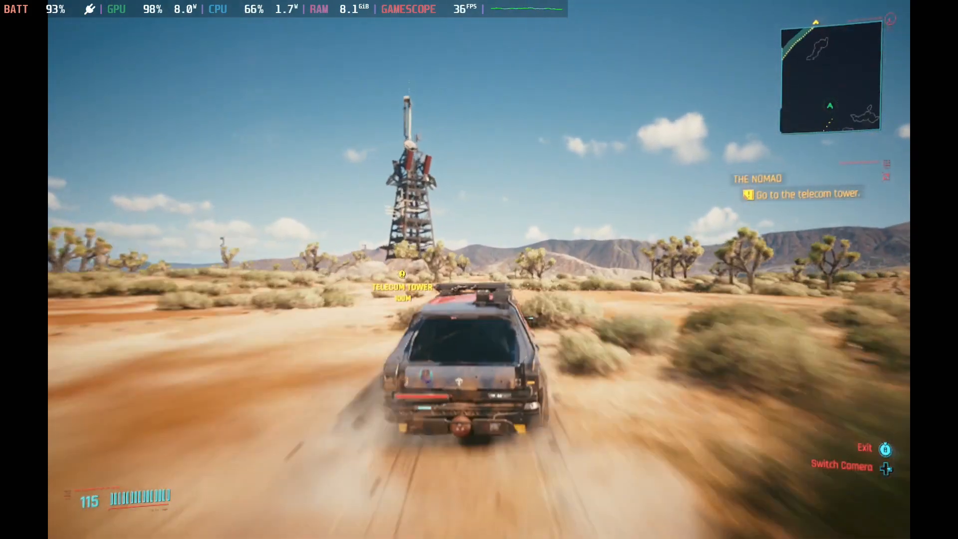
Drive forward toward the telecom tower until it is about 60 m away.
key("w")
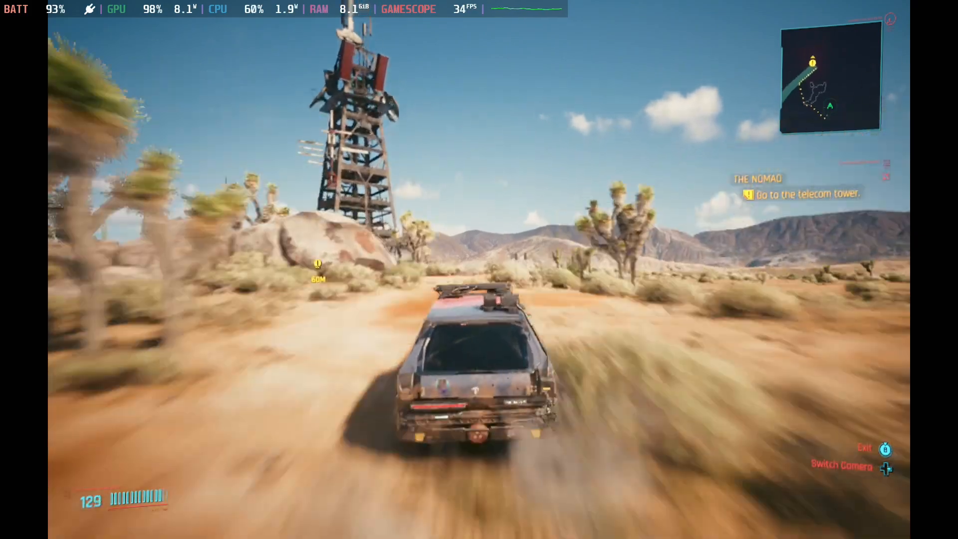